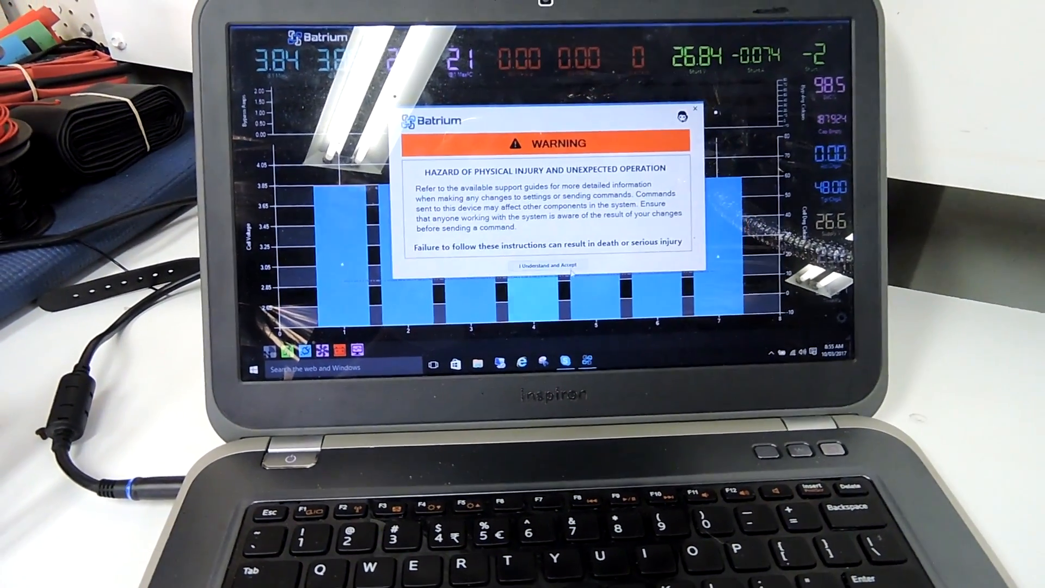
- Accept the physical-injury safety warning to reach the SYS6250 Node Chart page
click(551, 264)
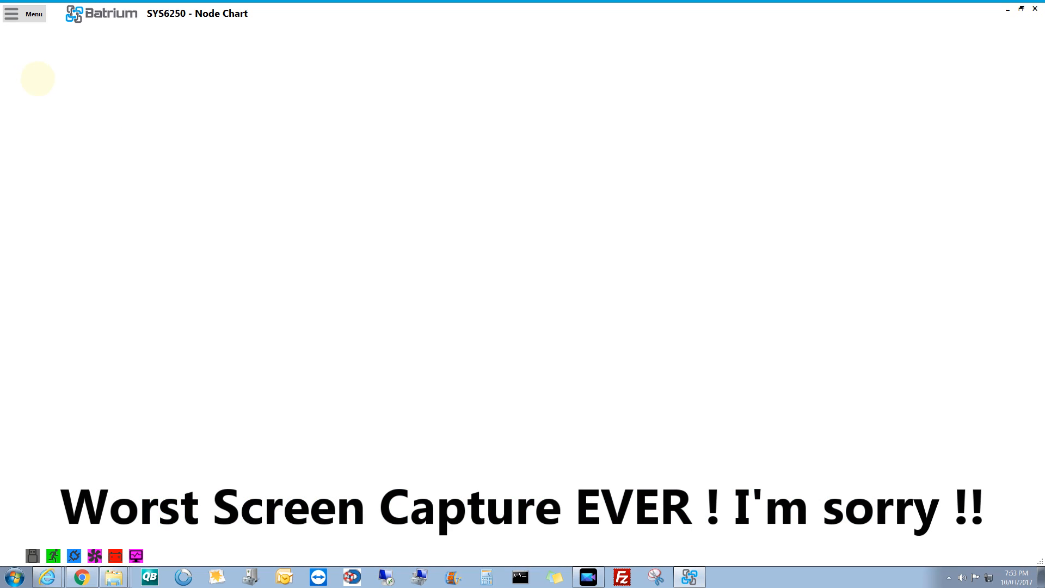
- Keep the 12v ExpansionBoard R1 template, set Relay 3 to Cooling Required, and save
click(25, 13)
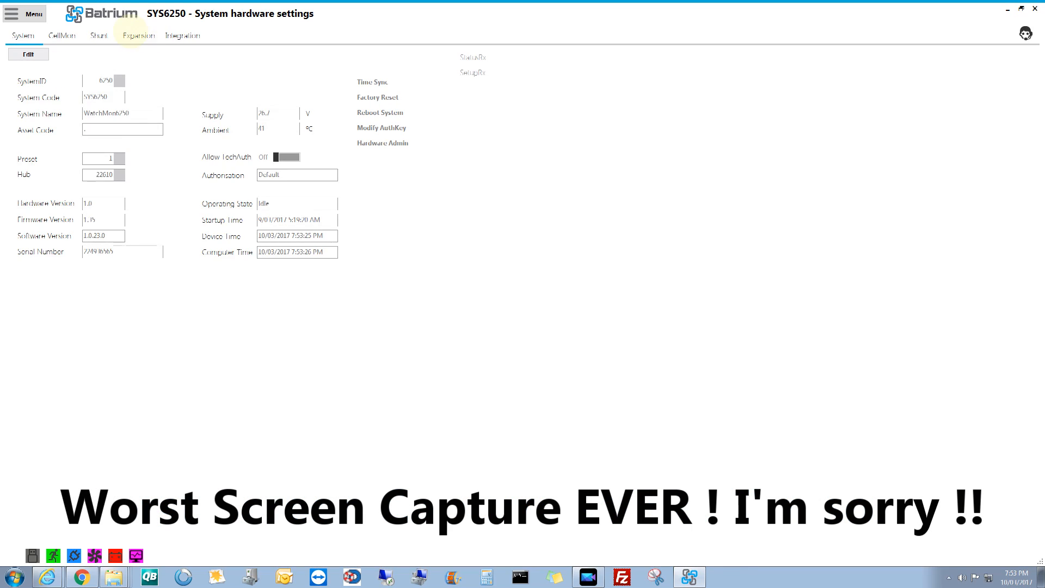
click(137, 35)
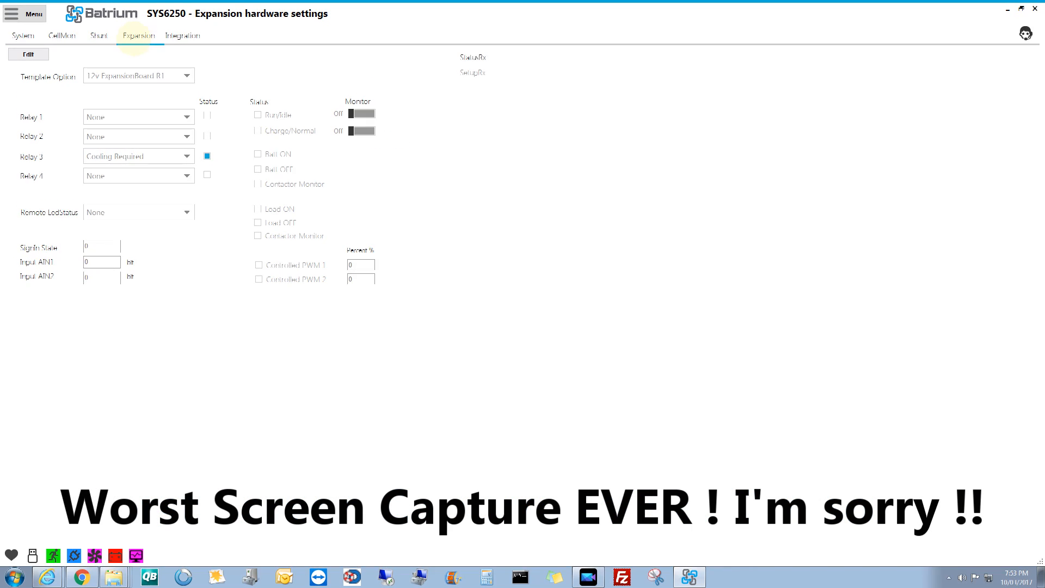
click(27, 53)
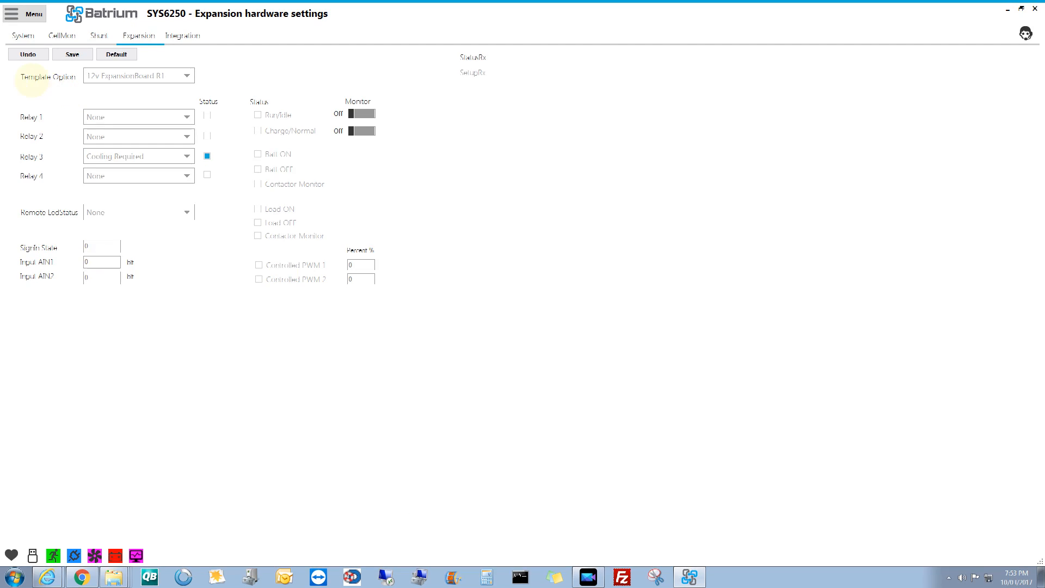
click(187, 76)
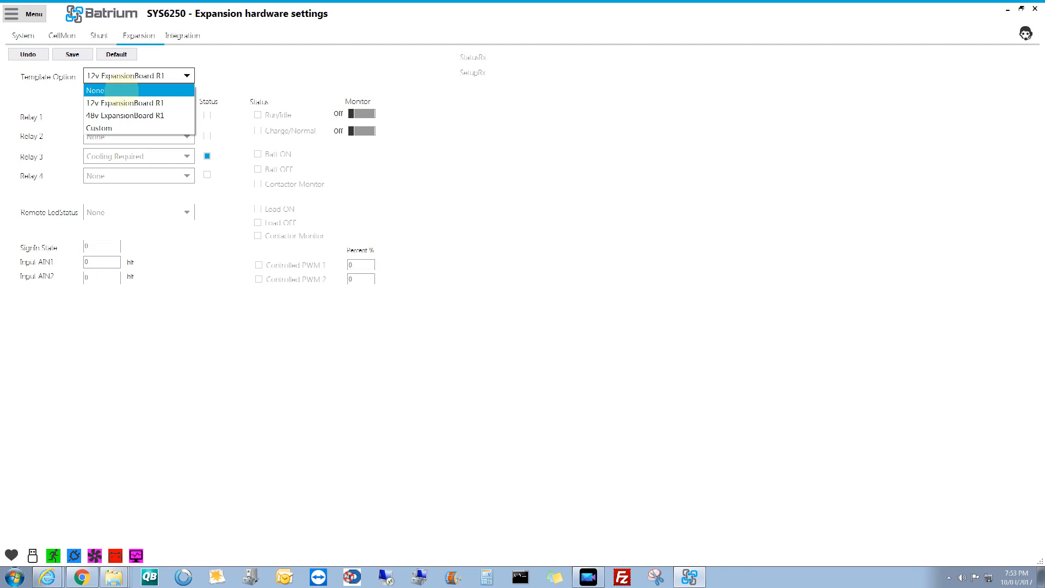
click(138, 103)
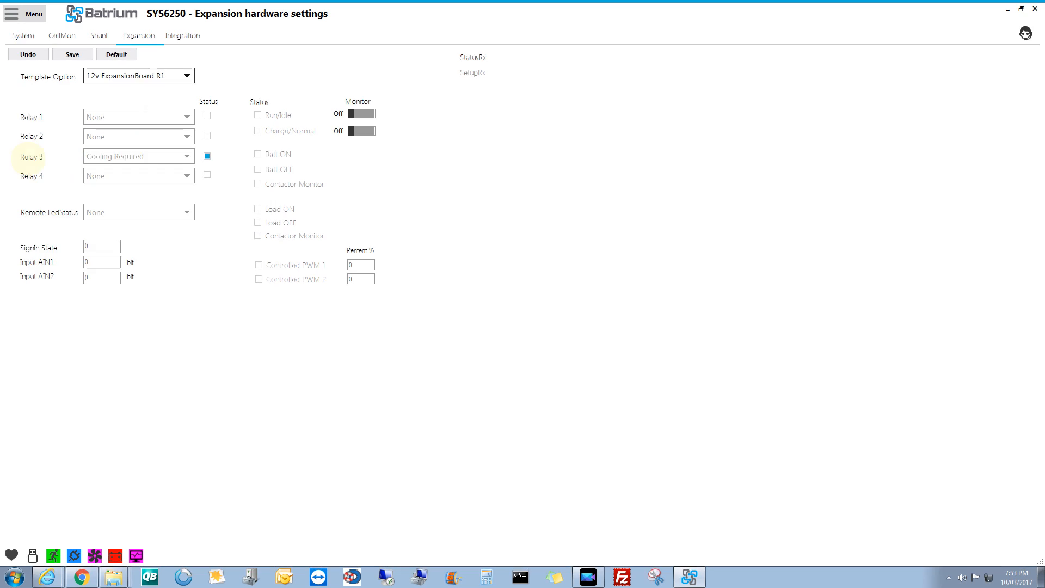
click(187, 157)
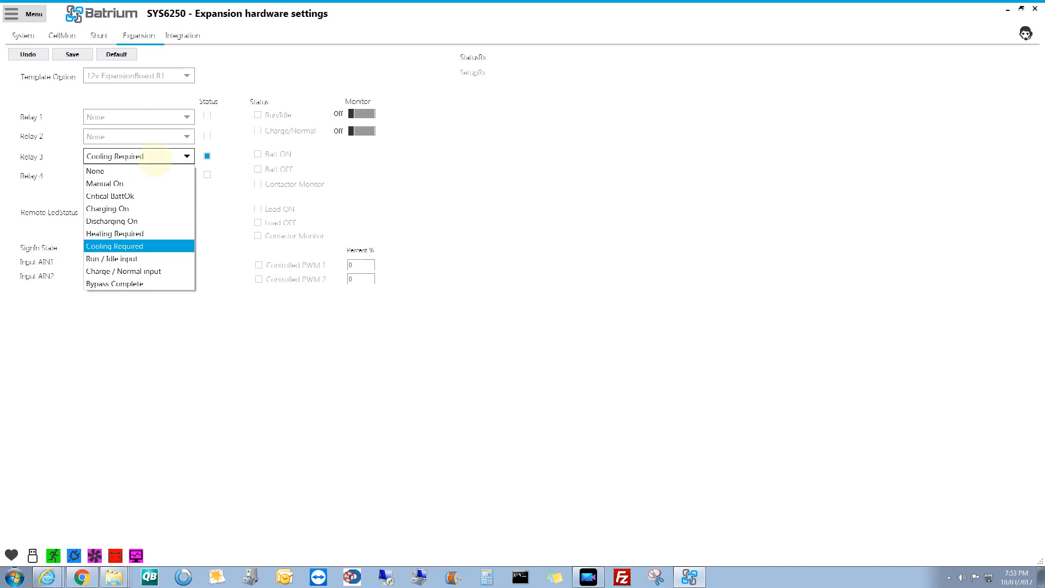
click(114, 246)
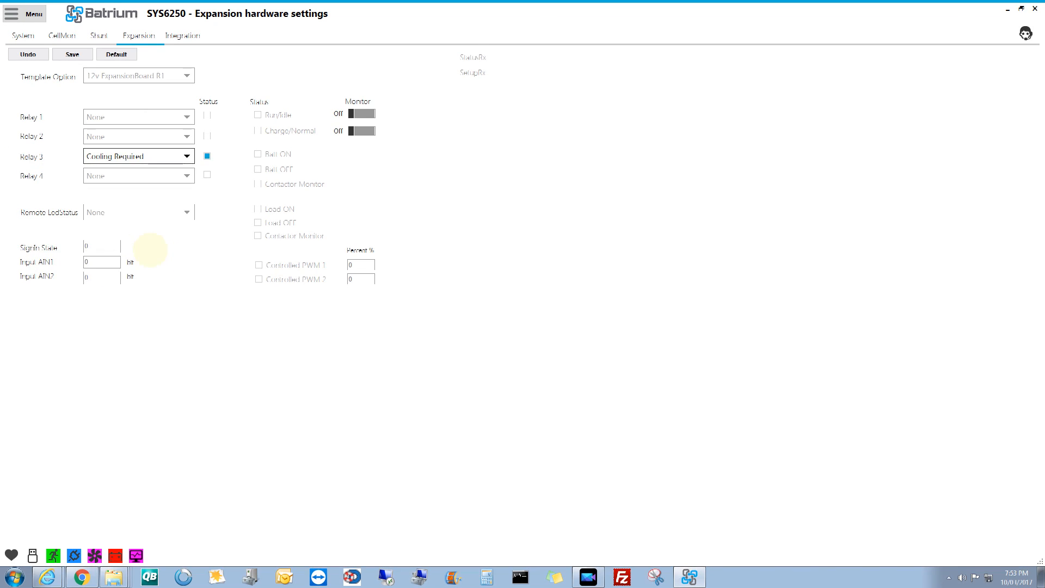
click(72, 54)
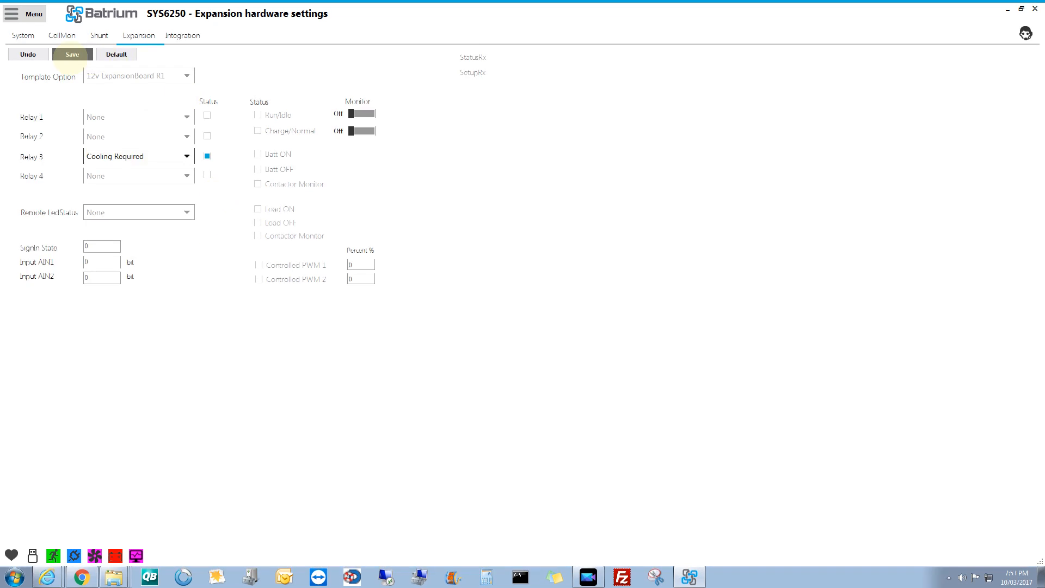
click(72, 54)
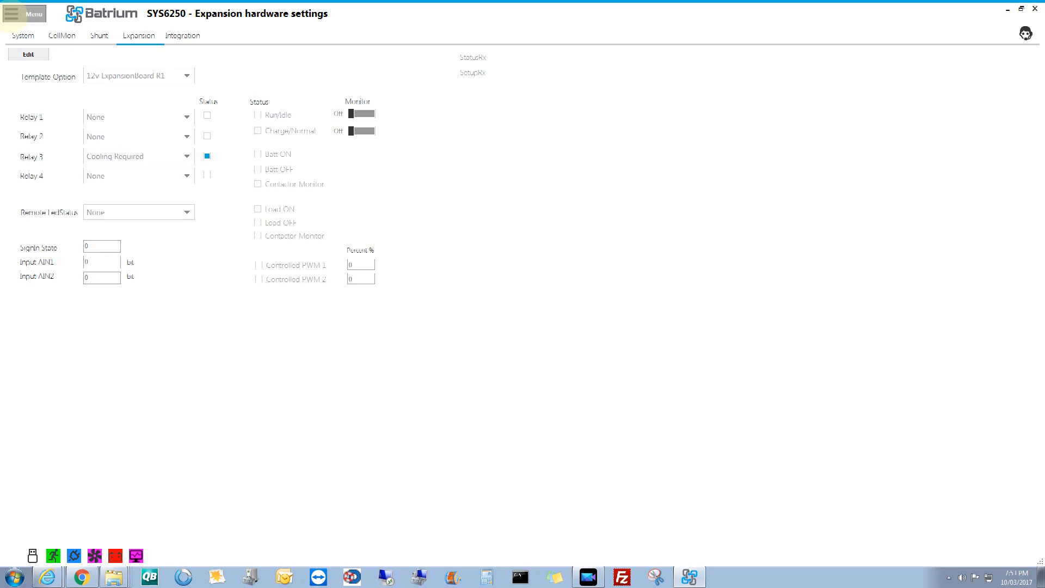
- Set the Thermal Hi Cell Celsius cooling threshold to 28 °C and start editing Hi Ambient
click(27, 13)
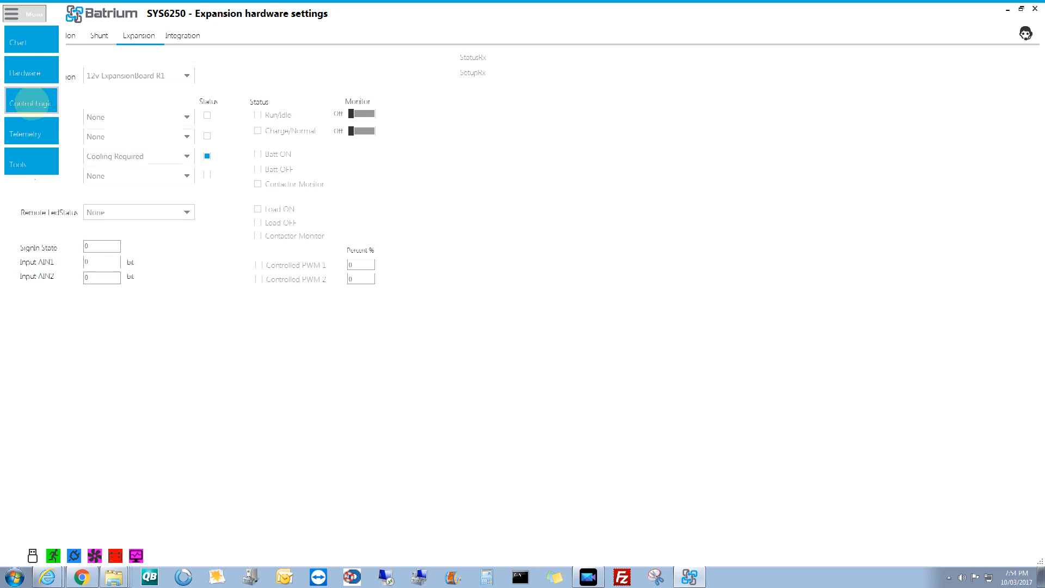
click(31, 100)
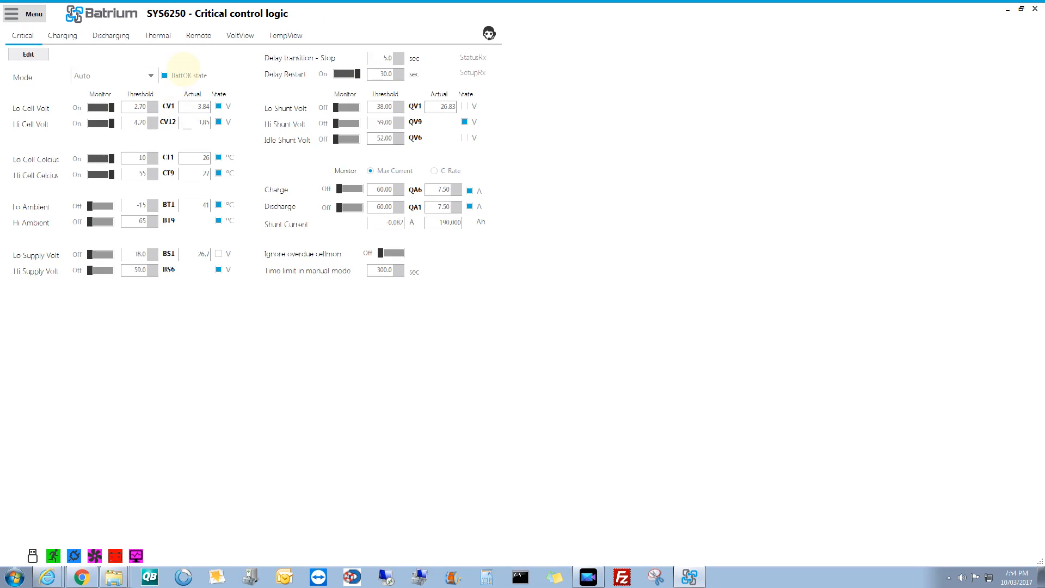
click(157, 35)
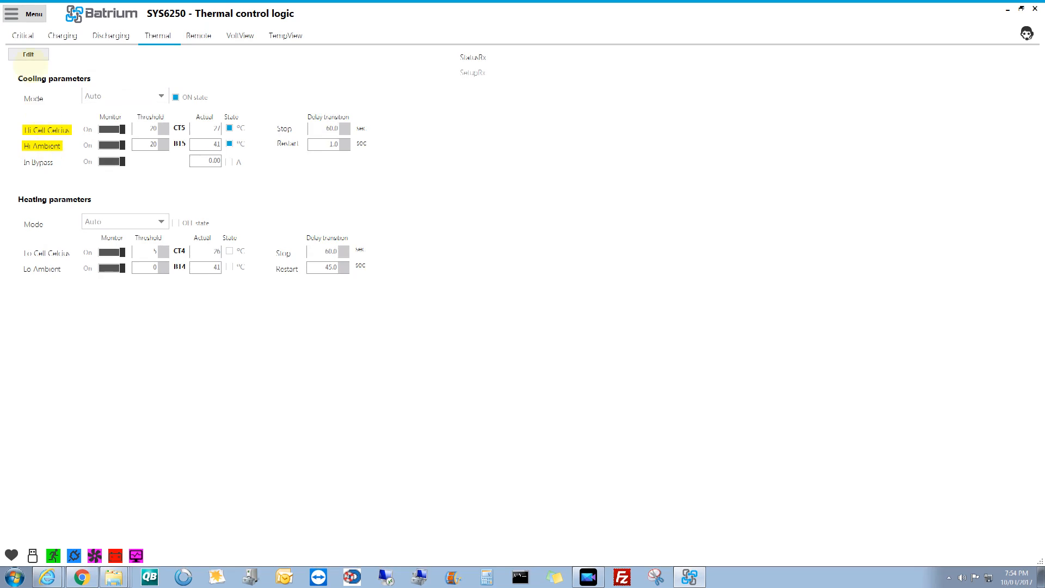
click(27, 54)
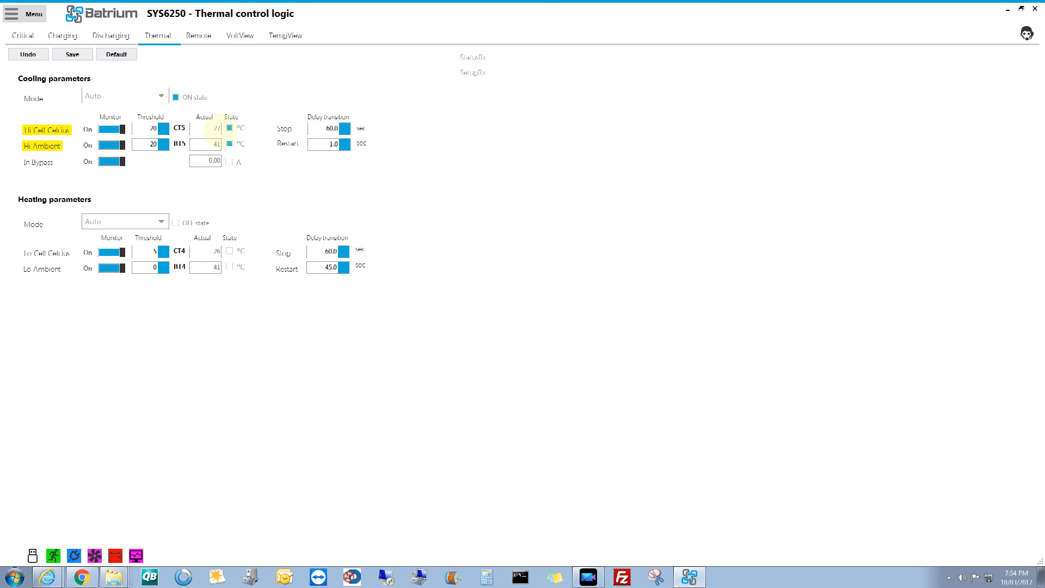
click(145, 145)
text(28)
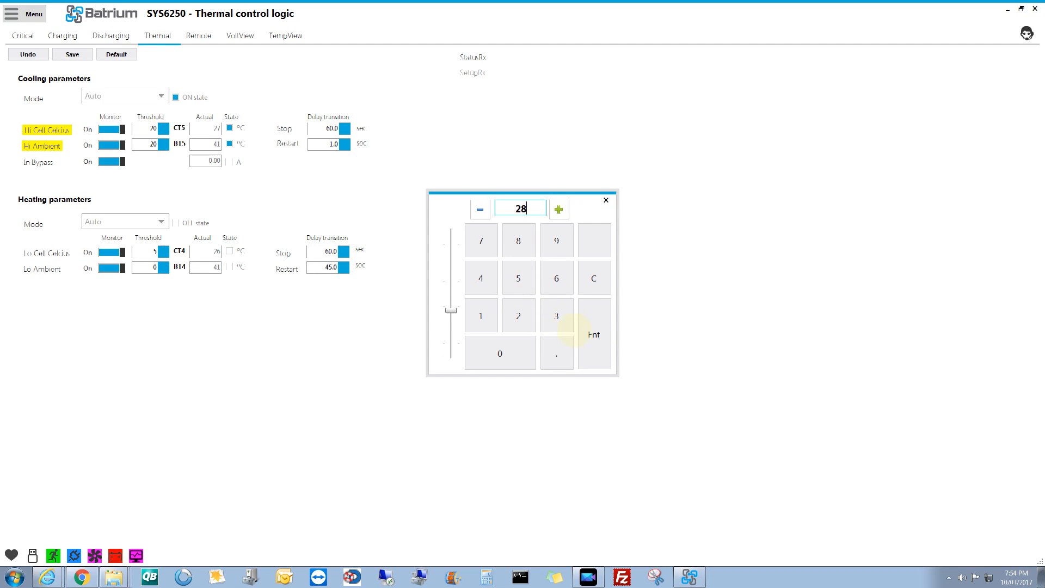
click(592, 334)
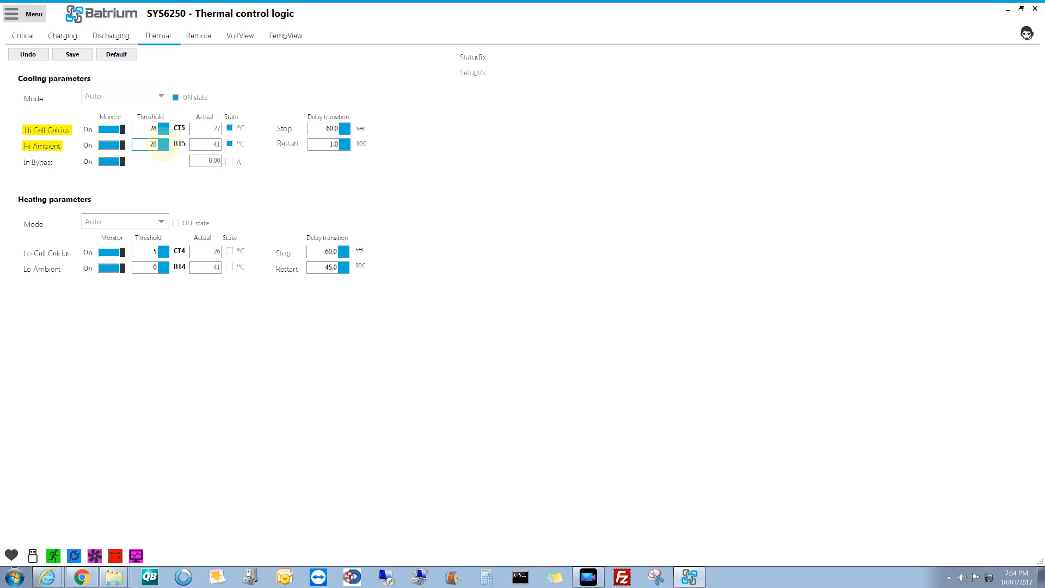
click(149, 144)
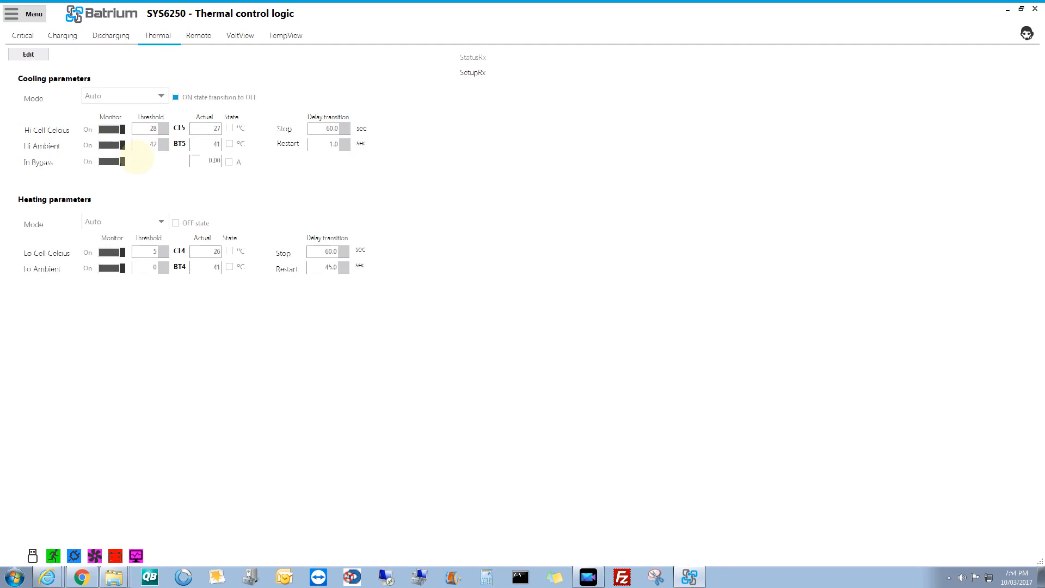
- Enter 20 °C as the Hi Ambient threshold and save the thermal settings
click(28, 54)
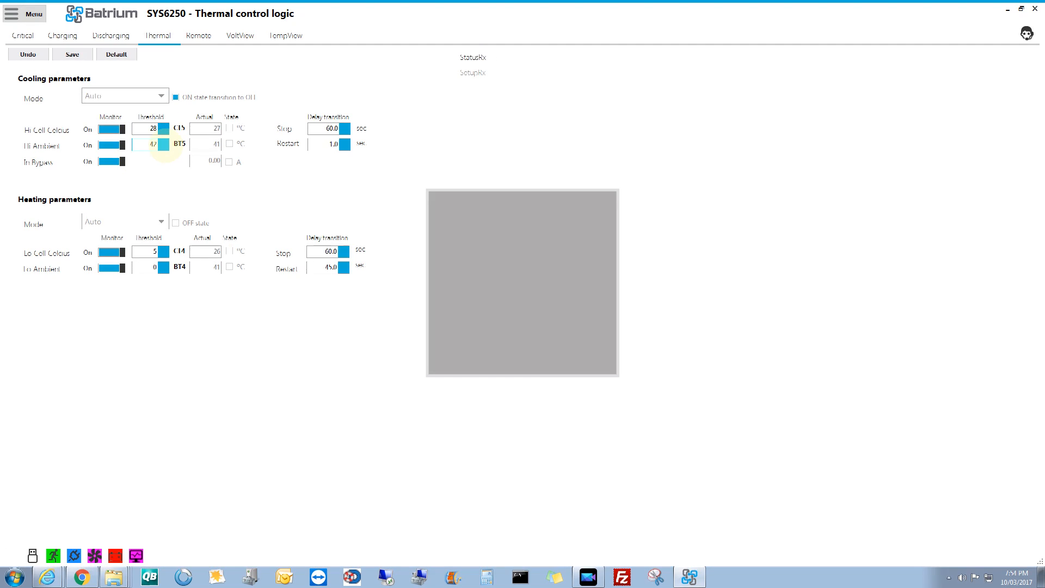
click(148, 145)
text(70)
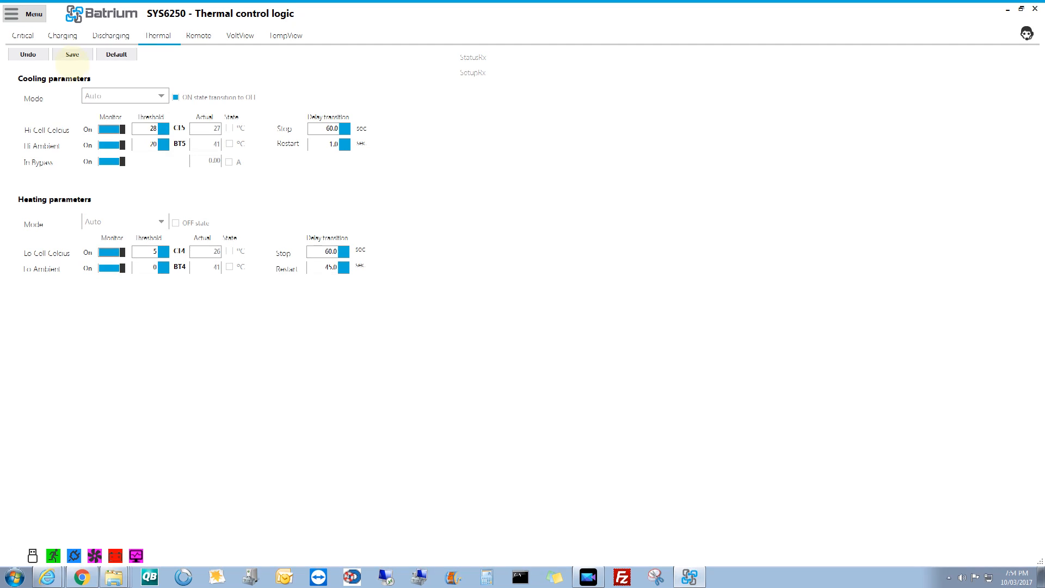
click(72, 54)
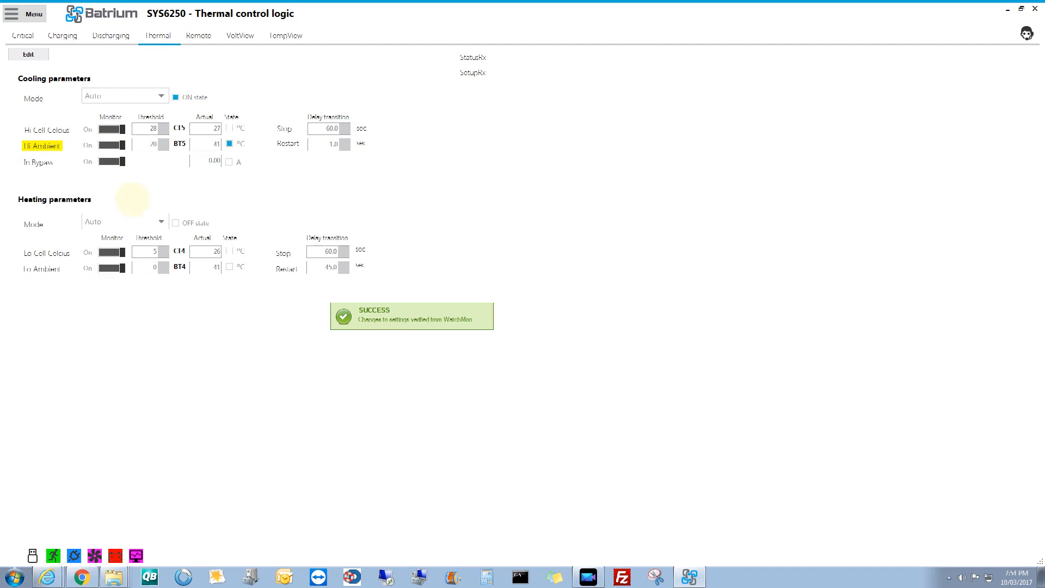